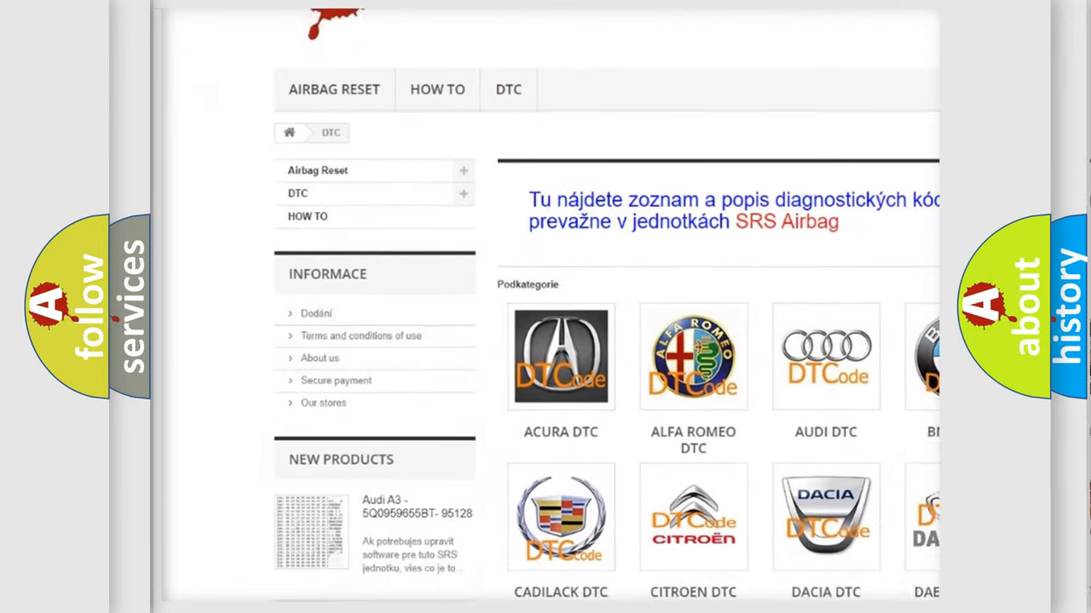
{"action": "scroll", "scroll_direction": "down", "scroll_amount": 3}
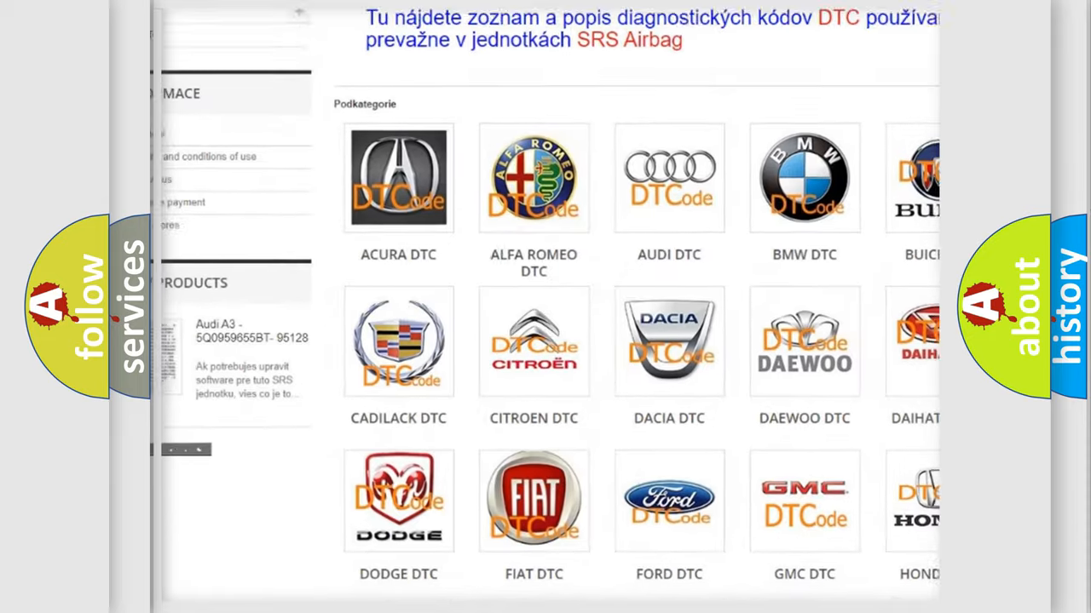
{"action": "scroll", "scroll_direction": "down", "scroll_amount": 3}
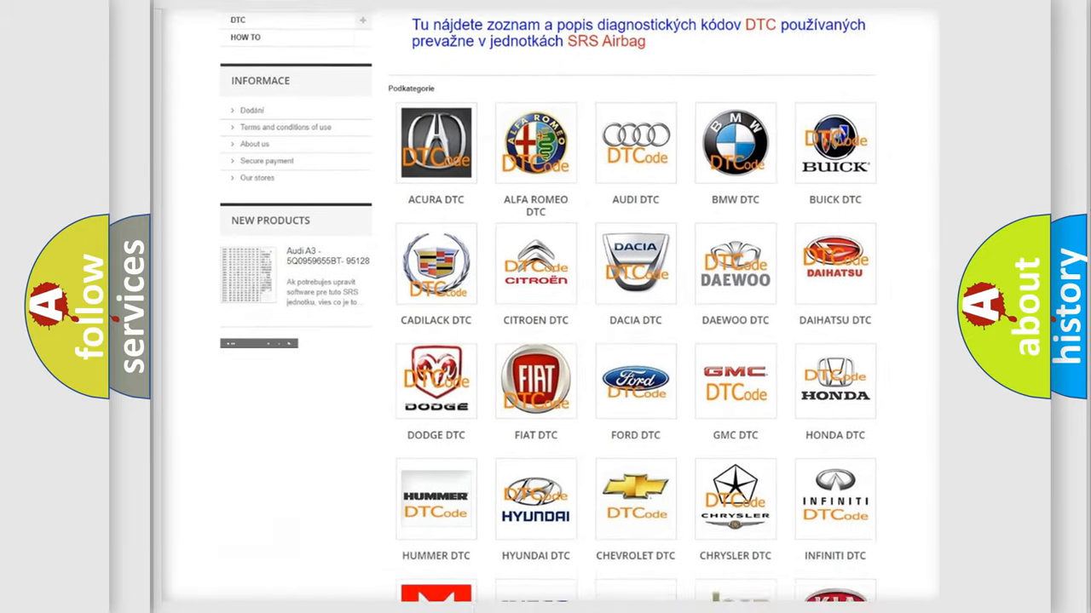
{"action": "scroll", "scroll_direction": "down", "scroll_amount": 3}
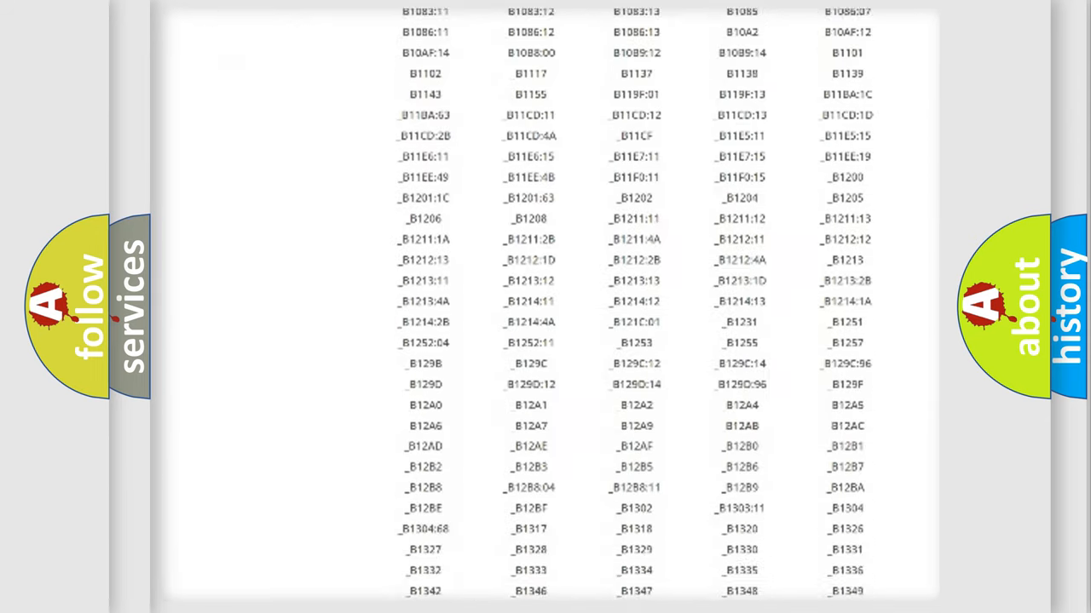
{"action": "scroll", "scroll_direction": "down", "scroll_amount": 3}
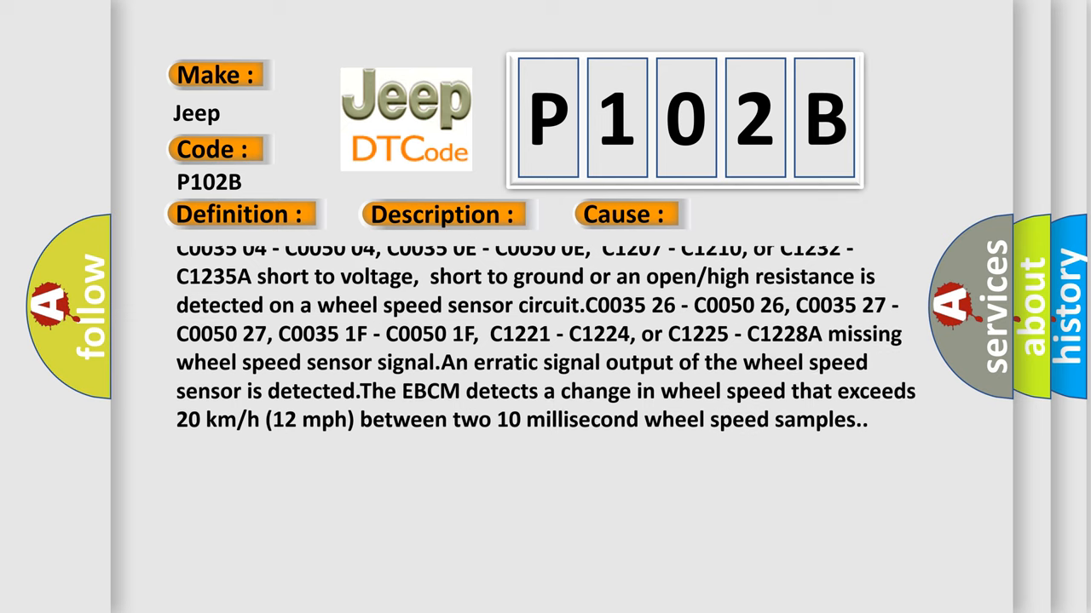
{"action": "scroll", "scroll_direction": "up", "scroll_amount": 3}
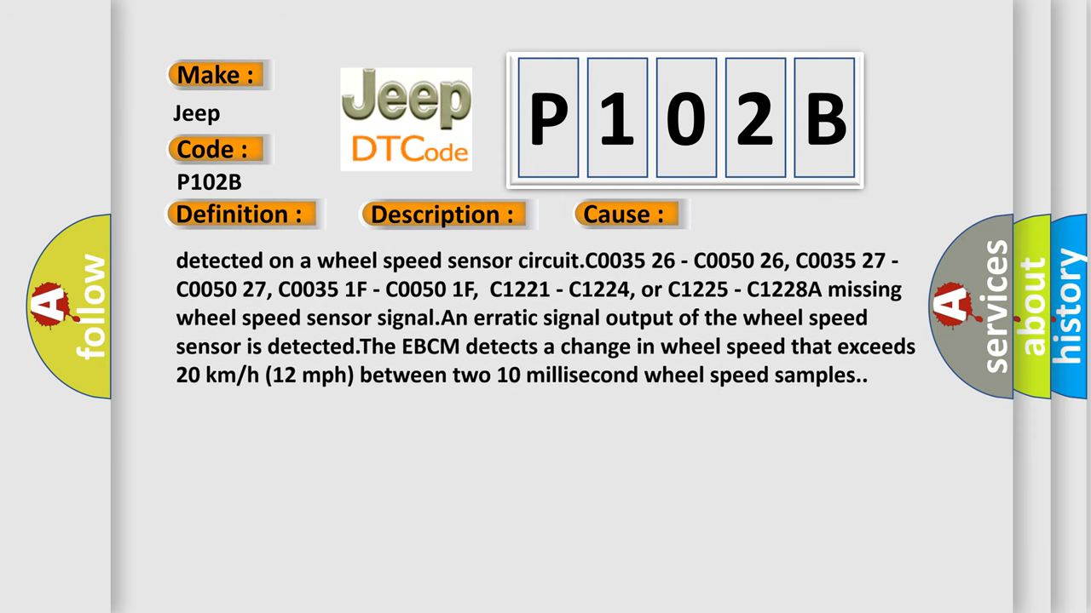
{"action": "scroll", "scroll_direction": "up", "scroll_amount": 3}
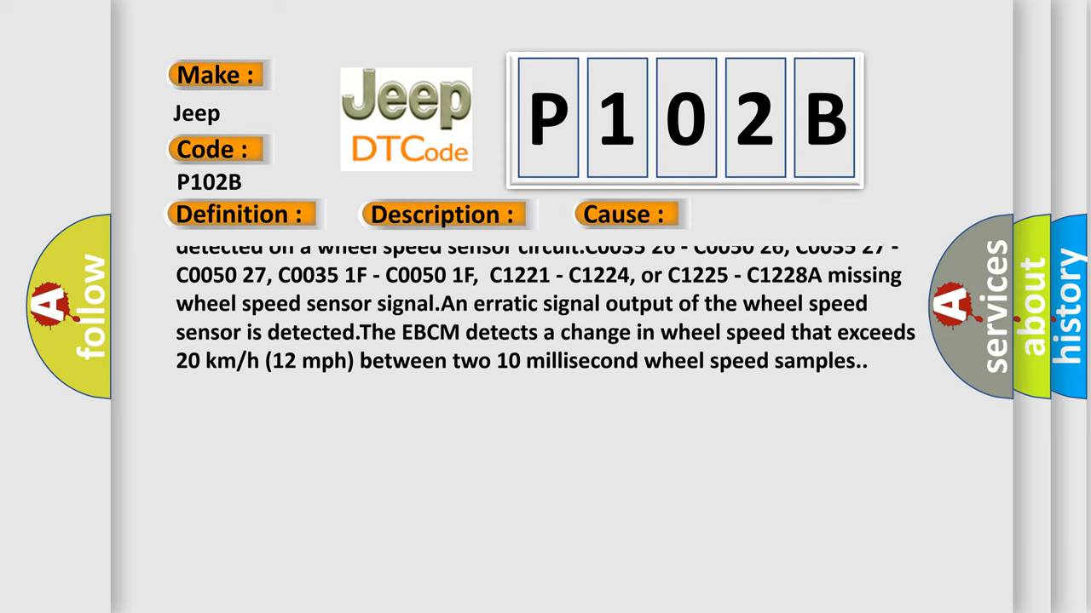